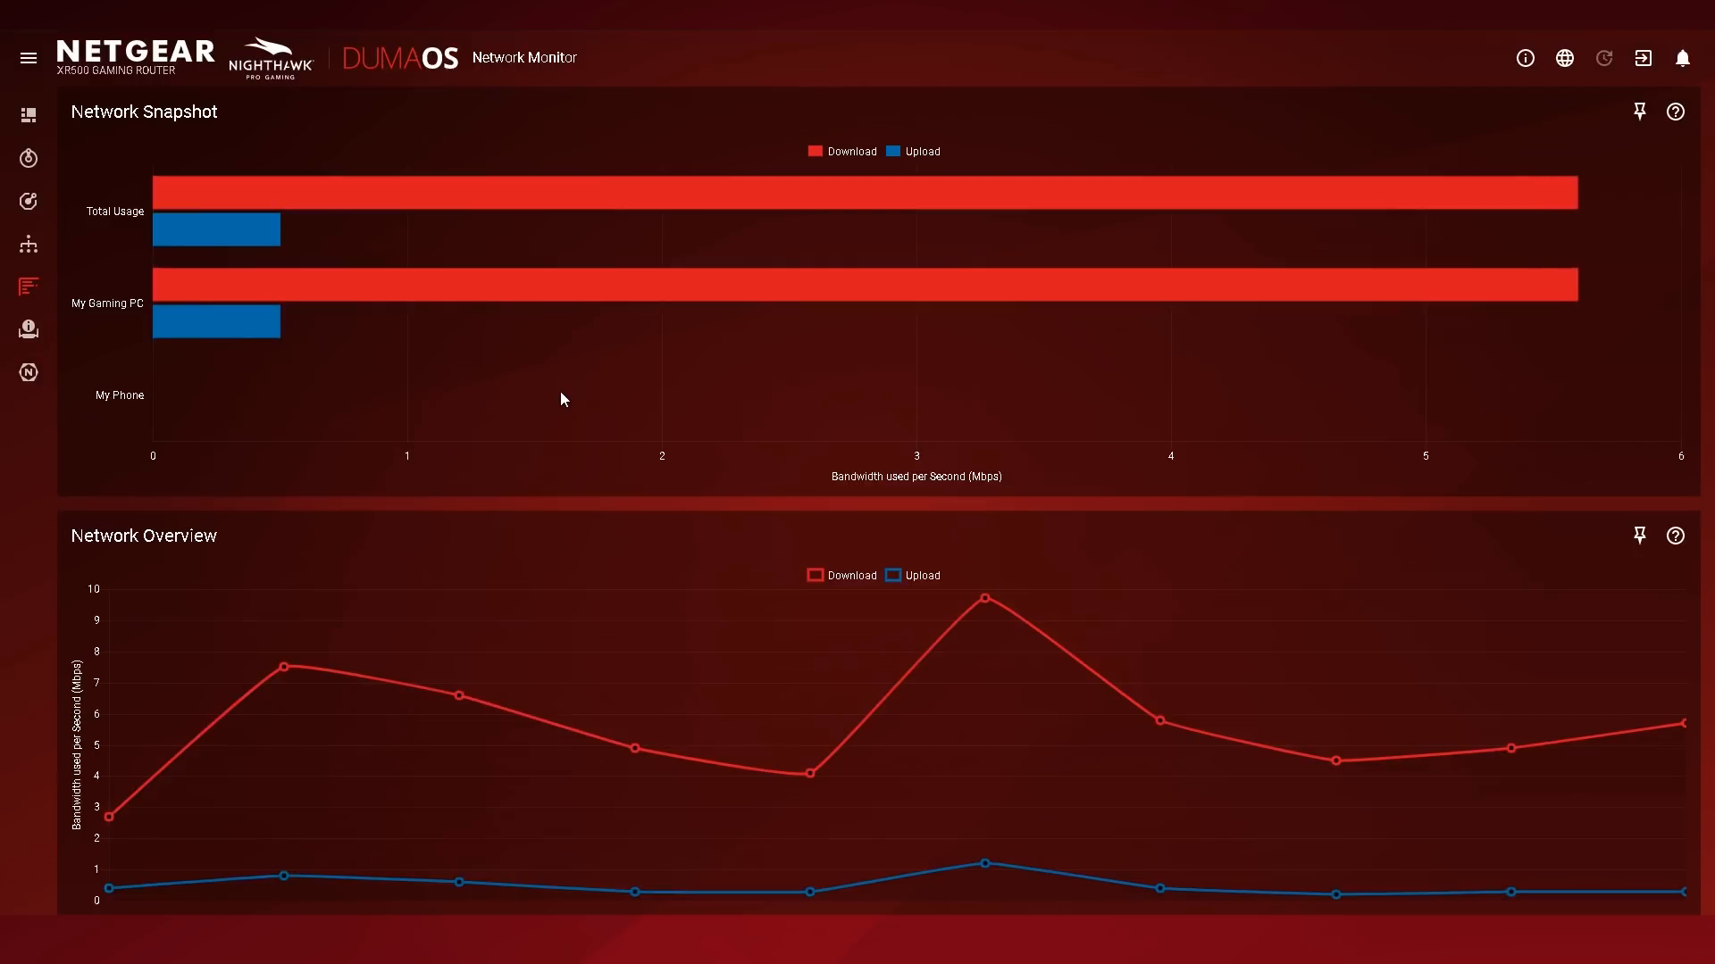
pyautogui.moveTo(486, 196)
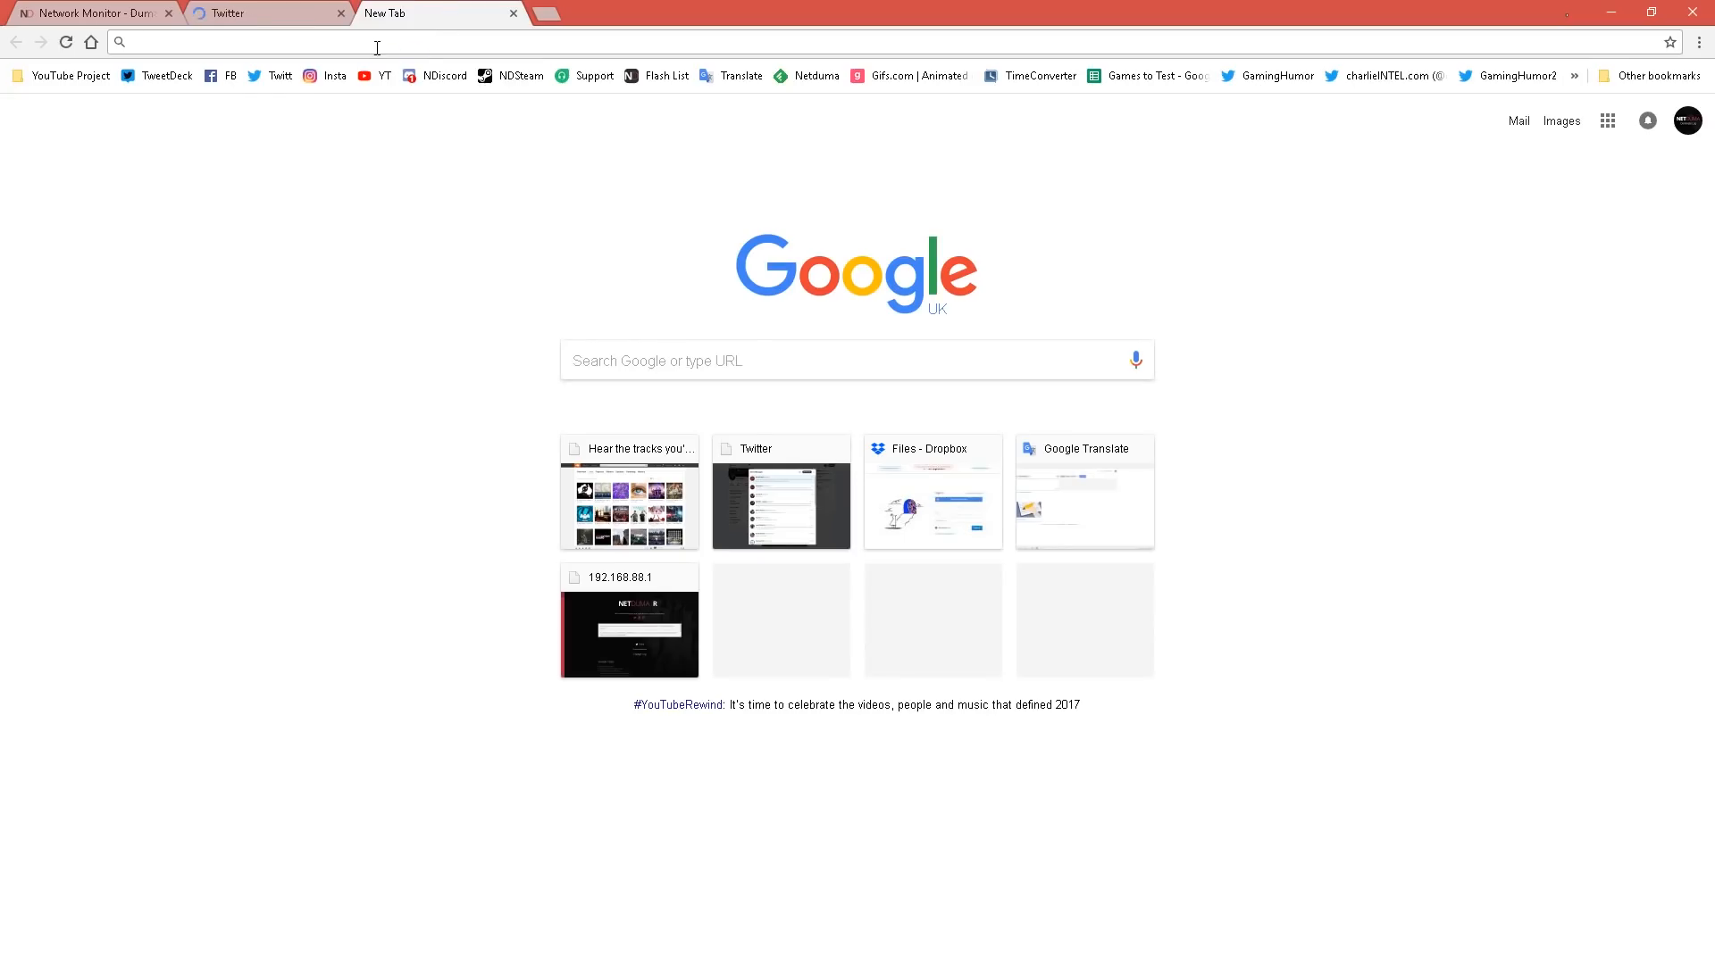
# Return to the Network Monitor tab showing category and application breakdown donuts for total usage
pyautogui.click(98, 14)
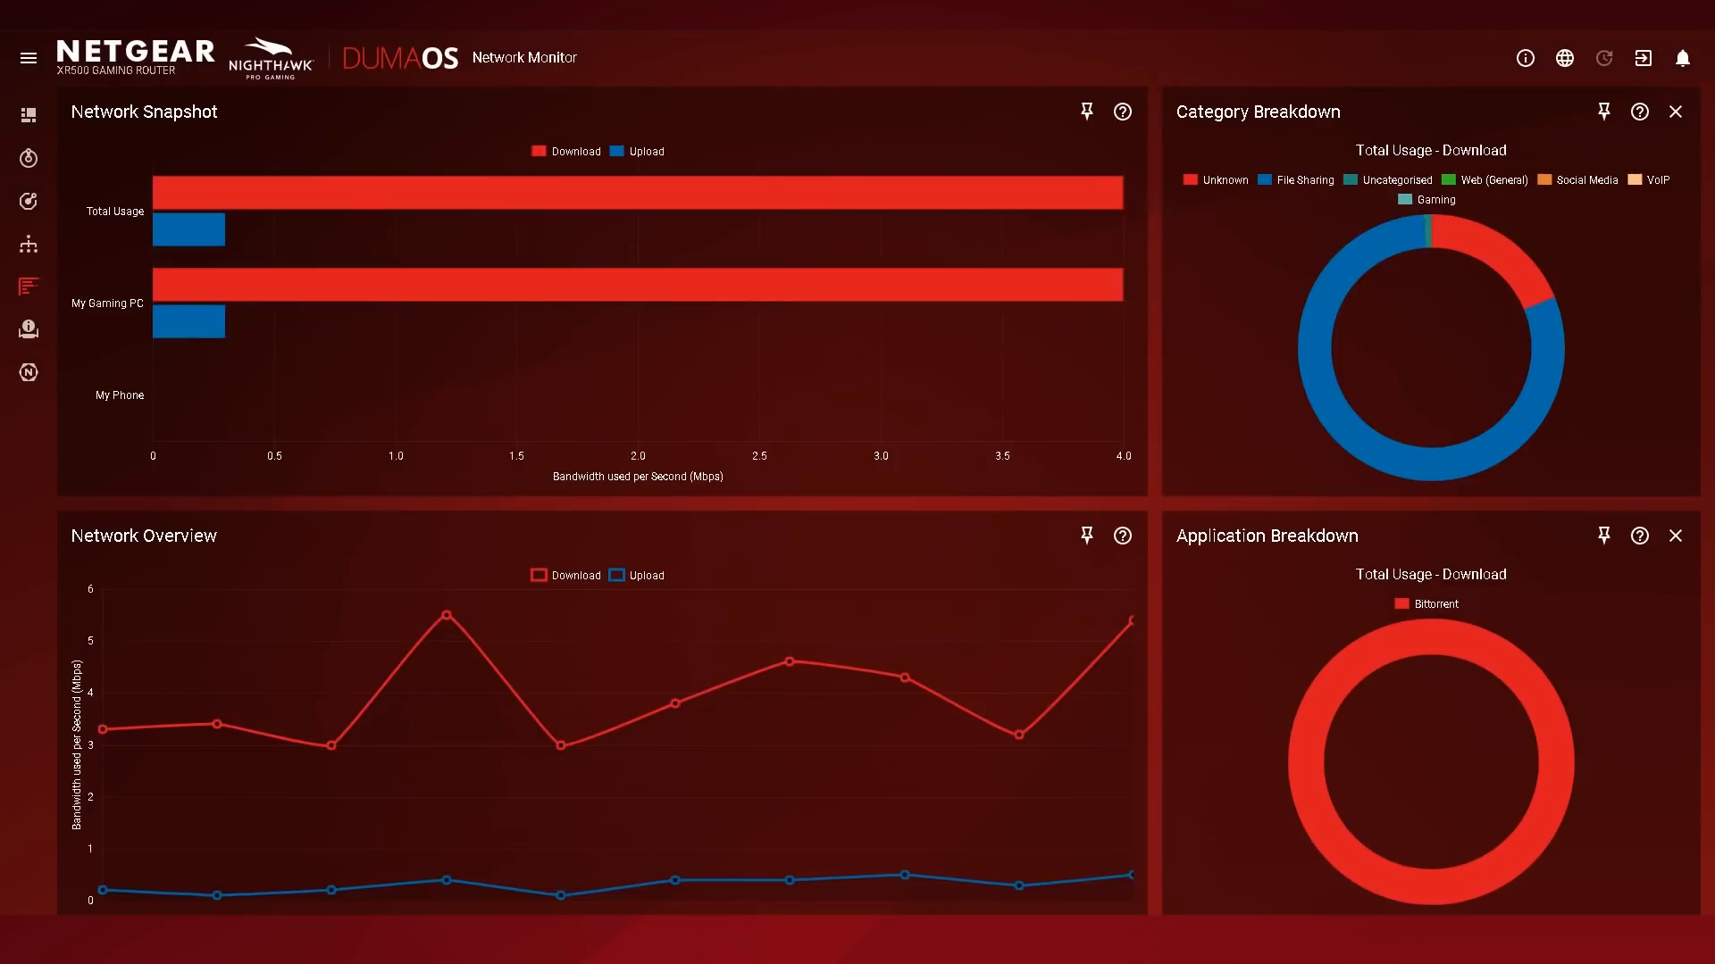